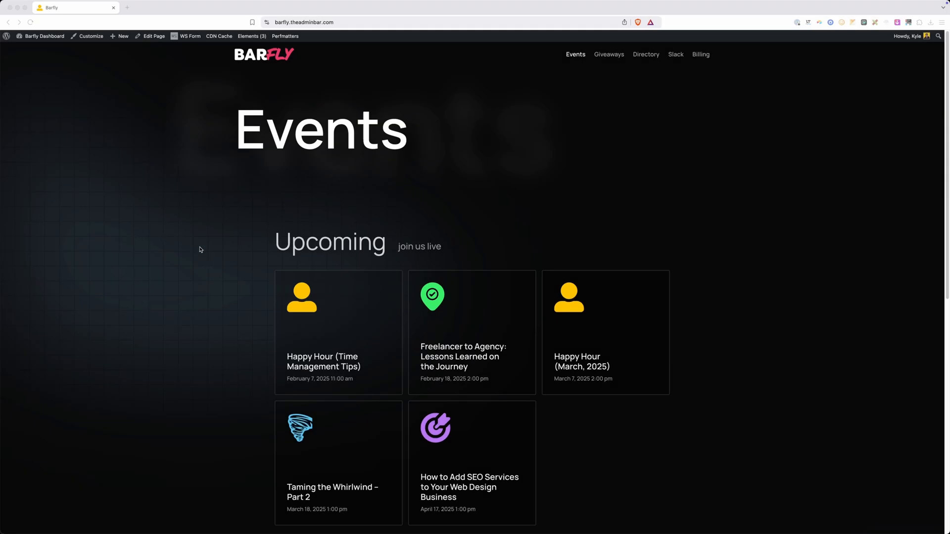
mouse_move(145, 298)
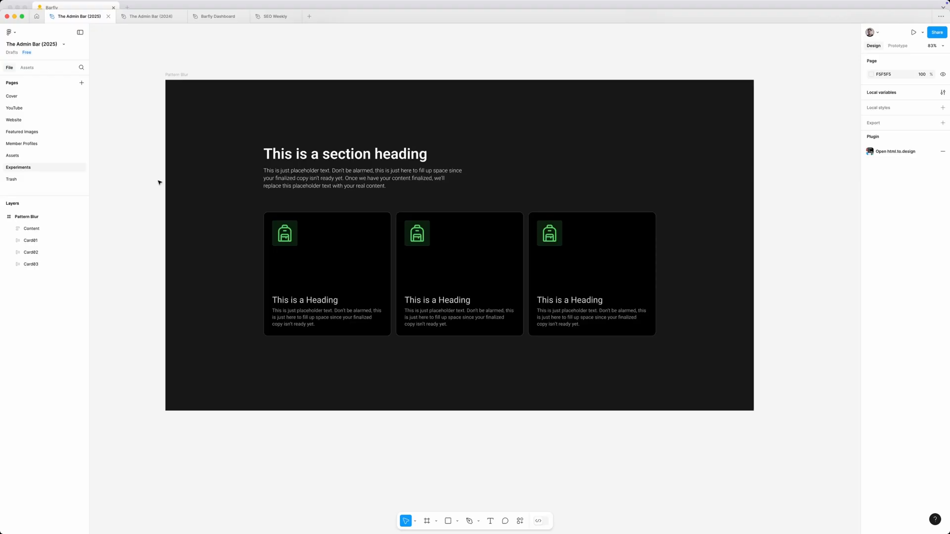
mouse_move(198, 109)
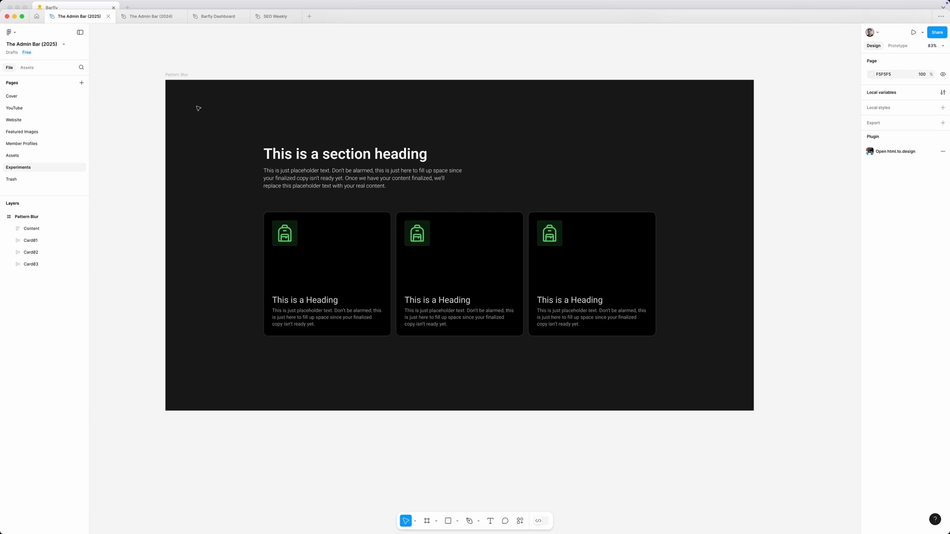
left_click(359, 168)
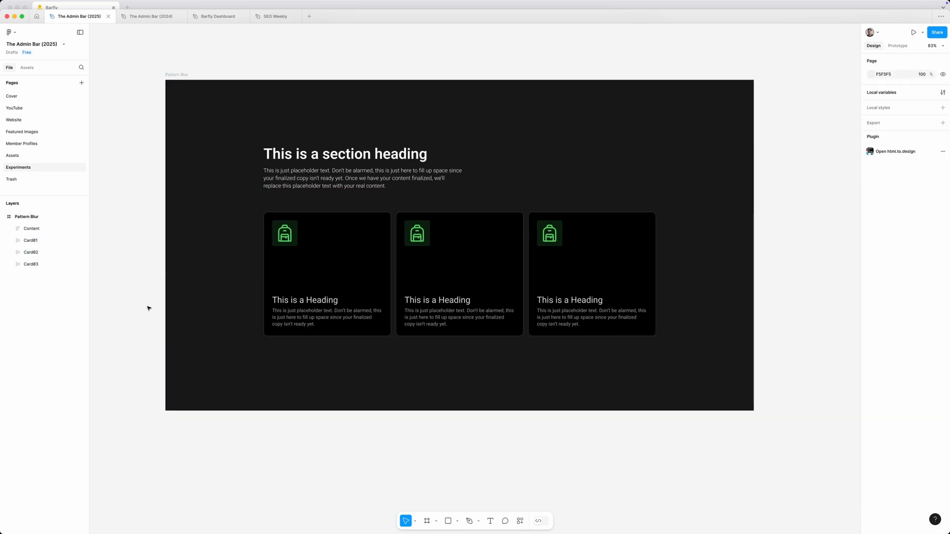
scroll("down", 3)
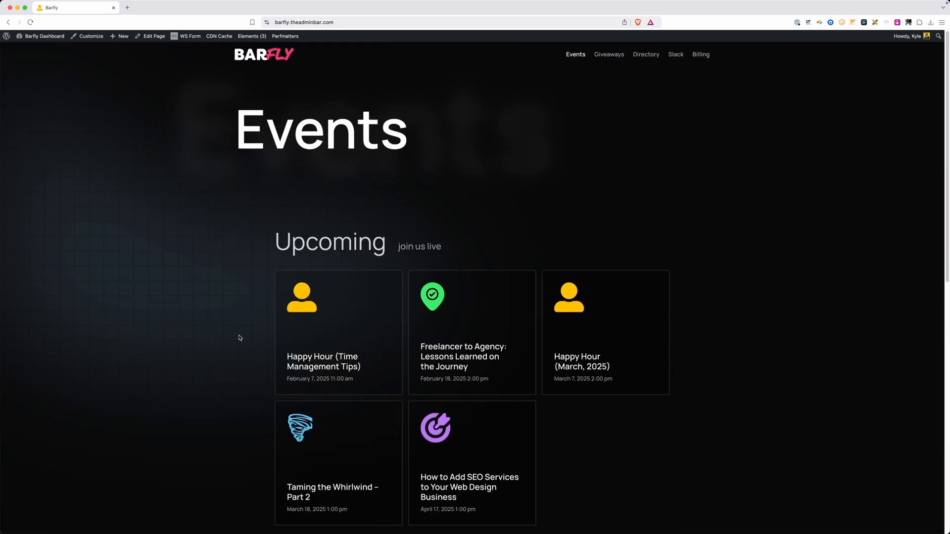
mouse_move(411, 515)
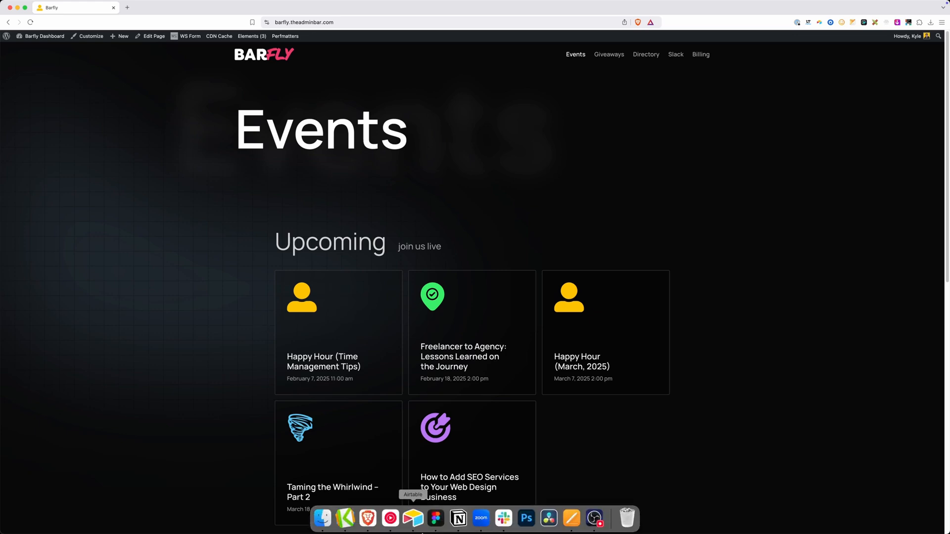
left_click(424, 520)
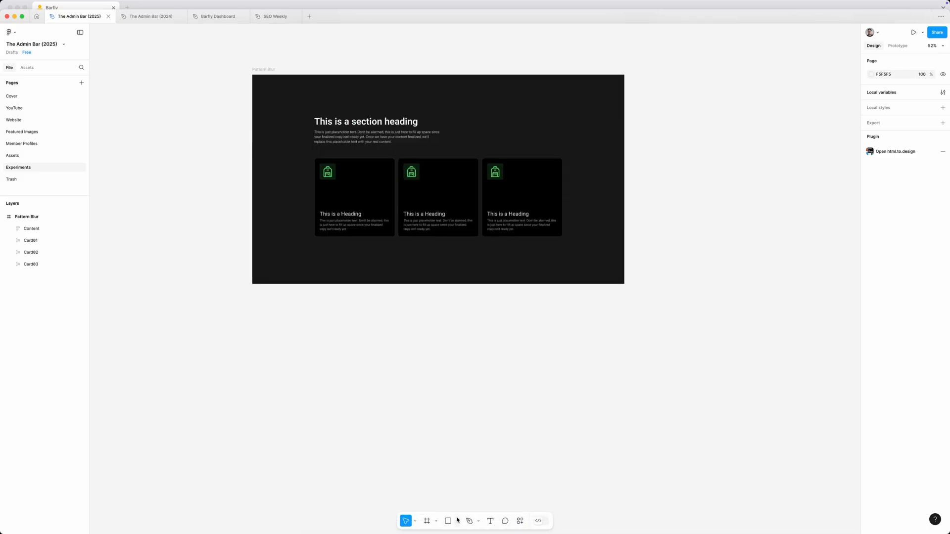
Draw a long 45° black line with the Line tool and place it below-left of the section
left_click(448, 520)
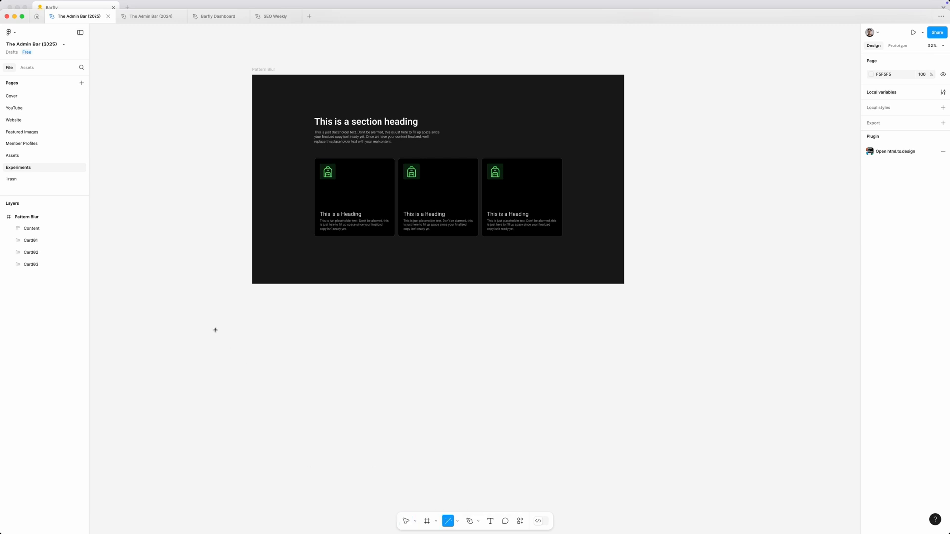
left_click_drag(183, 318, 397, 532)
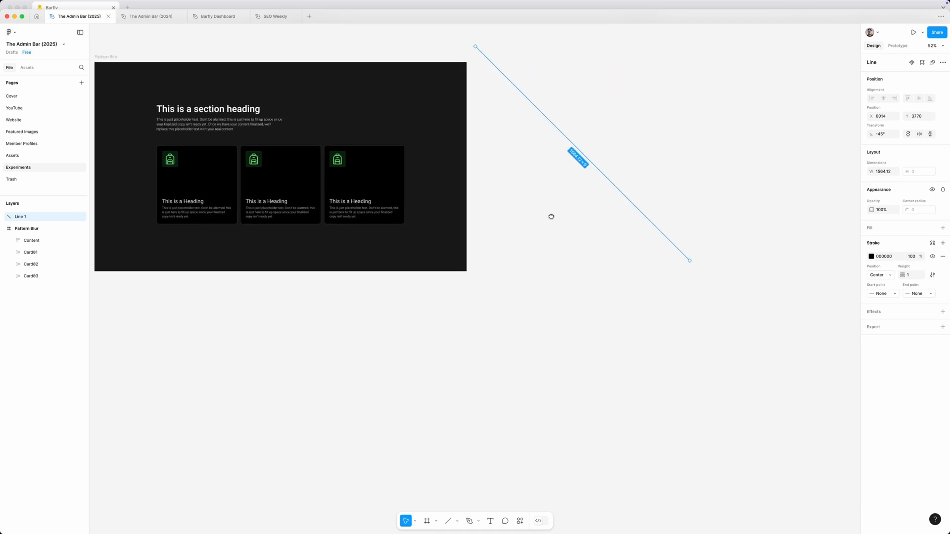
left_click_drag(688, 260, 731, 314)
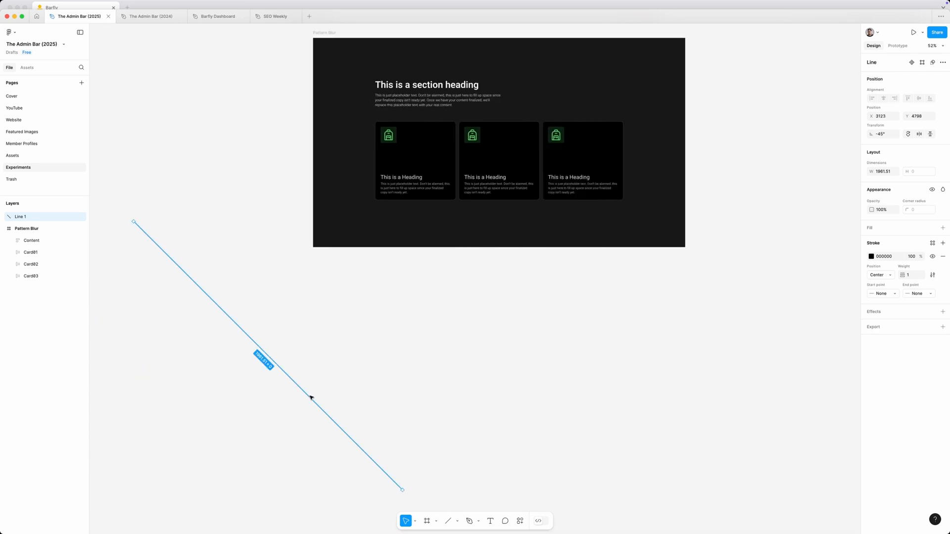
scroll("down", 3)
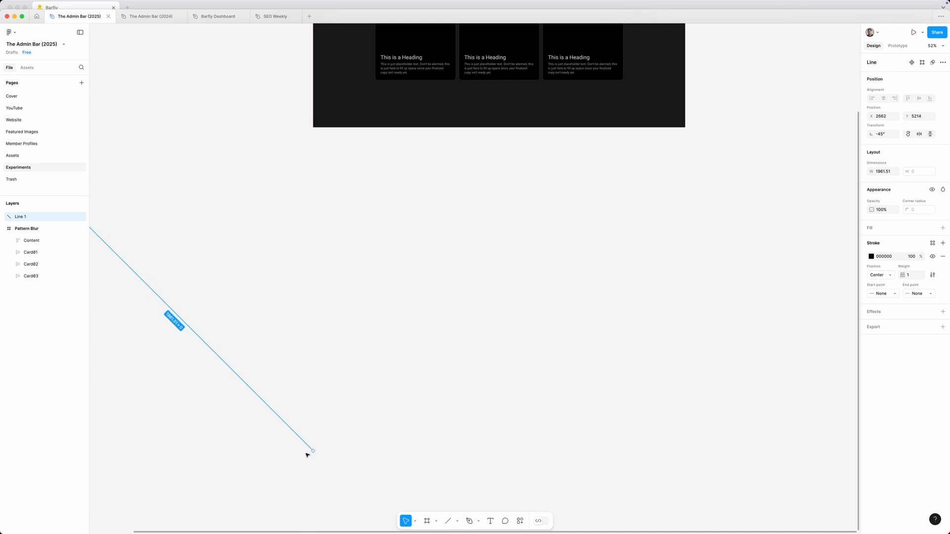
mouse_move(146, 311)
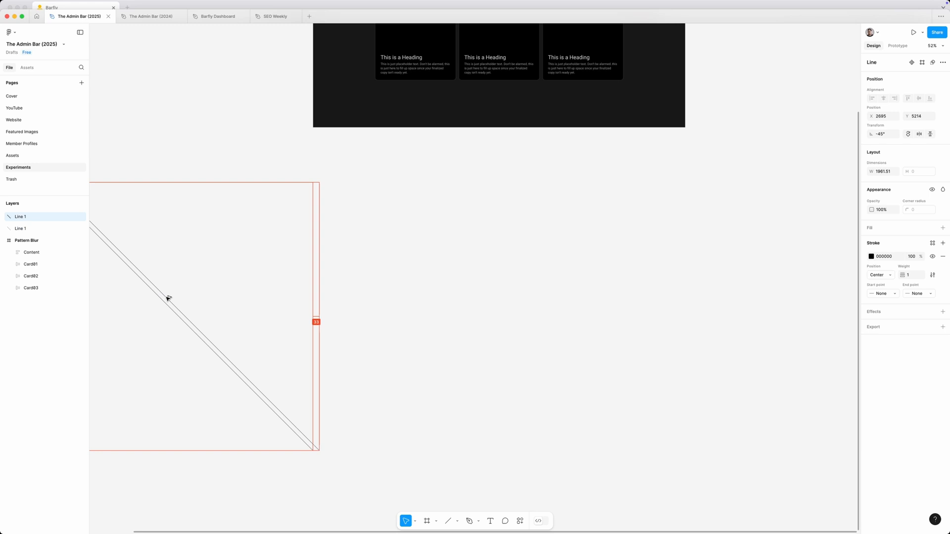
Repeat-duplicate the lines into evenly spaced stripes, group them and pick a new stroke colour
left_click(167, 299)
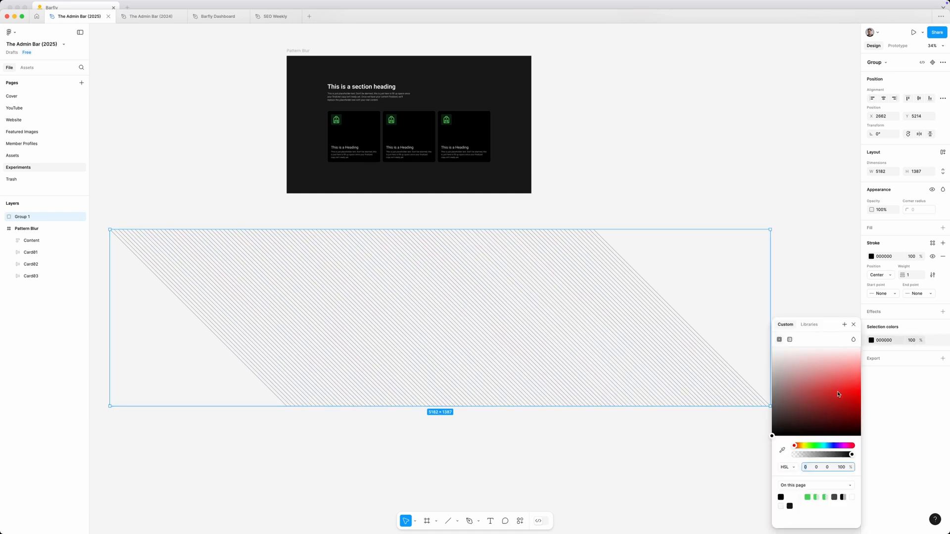
left_click(861, 389)
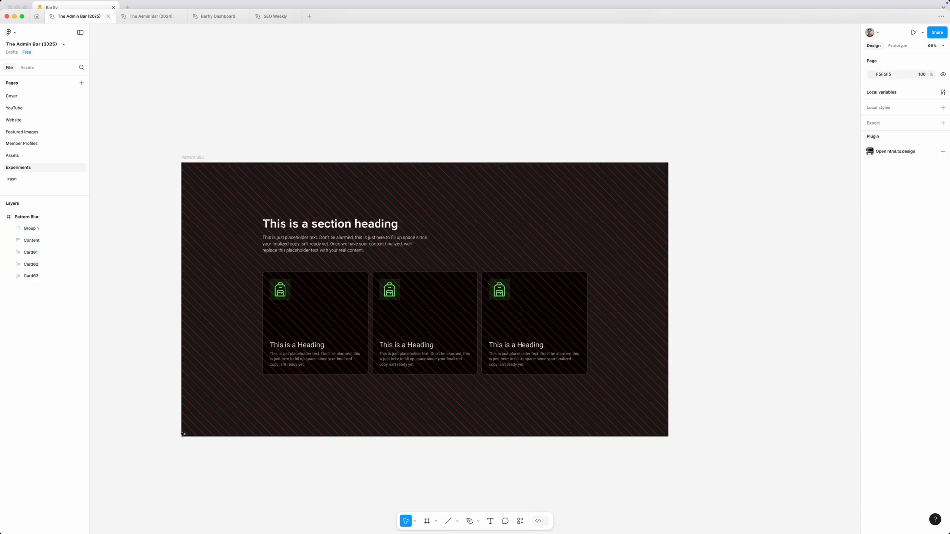
mouse_move(539, 451)
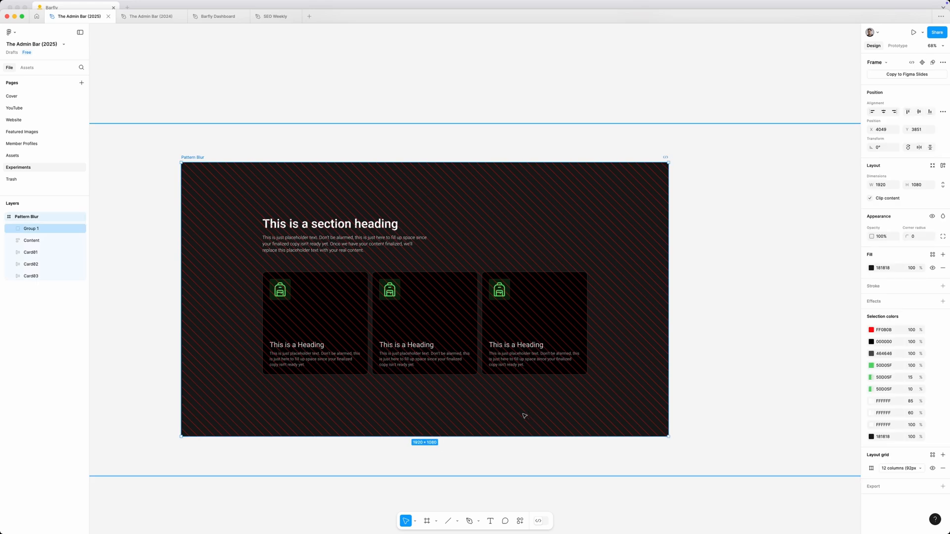
Rename the stripe group at the bottom of the Pattern Blur layer stack to 'Pattern'
double_click(31, 228)
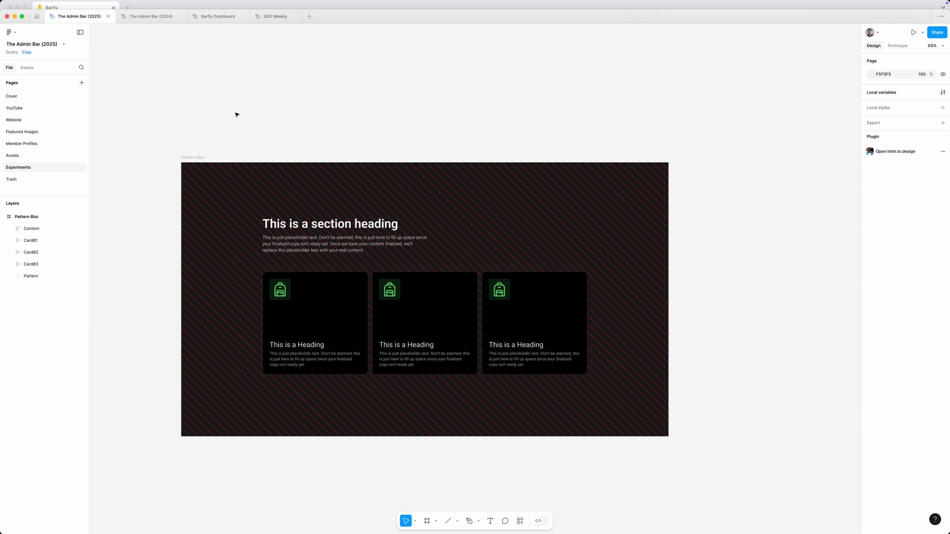
left_click(469, 520)
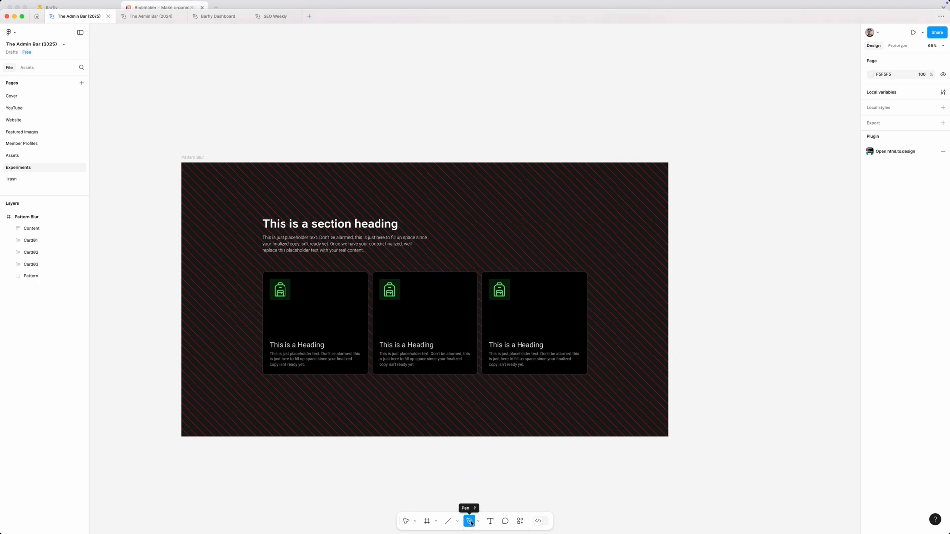
mouse_move(419, 533)
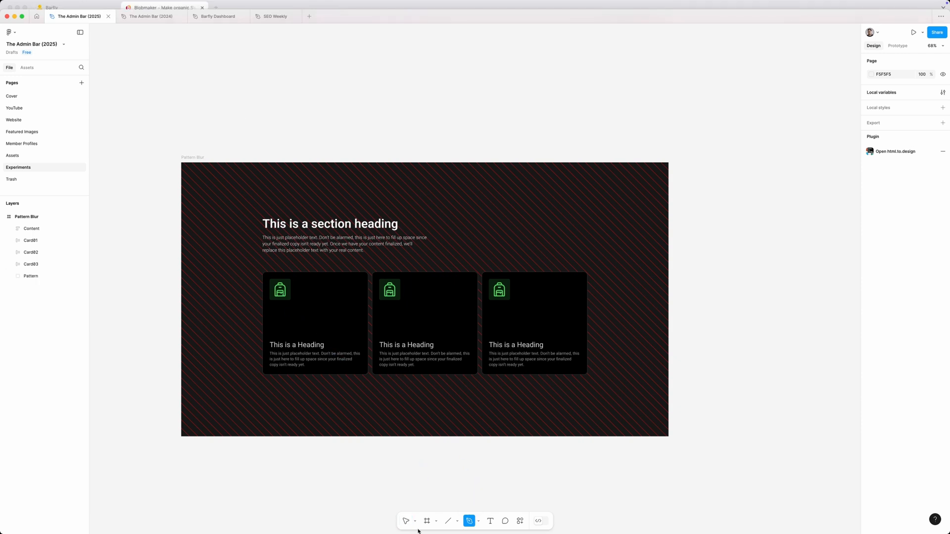
In Blobmaker, raise the complexity and contrast sliders for an irregular pink blob and copy its SVG
left_click(159, 16)
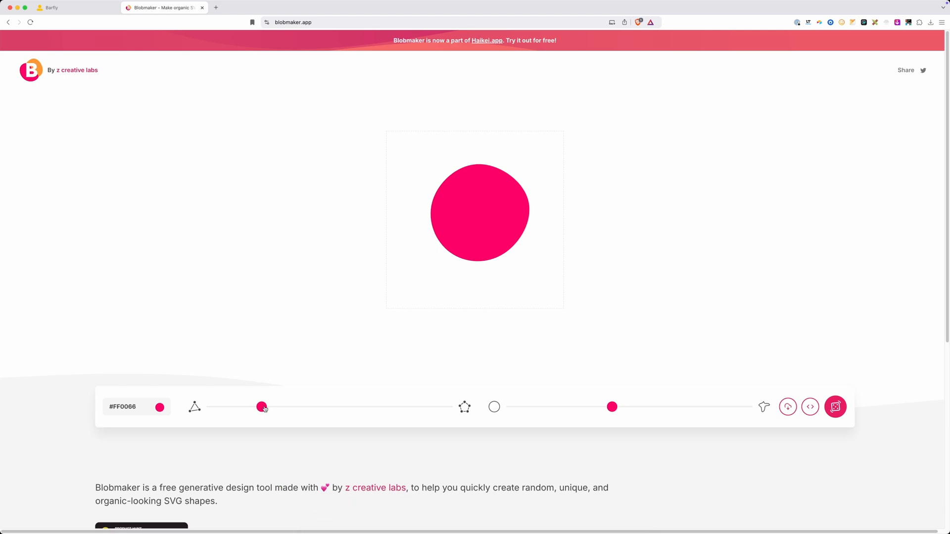
left_click_drag(611, 407, 681, 407)
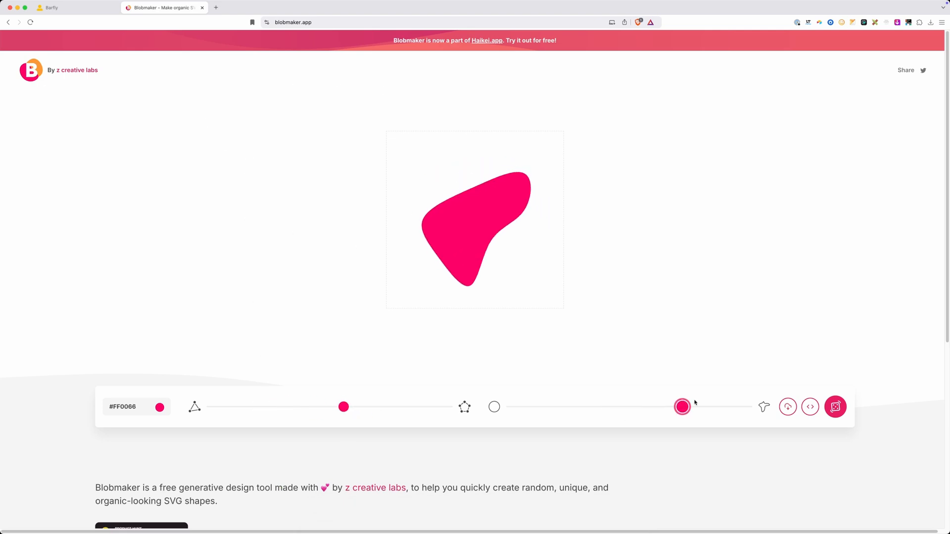
left_click(787, 406)
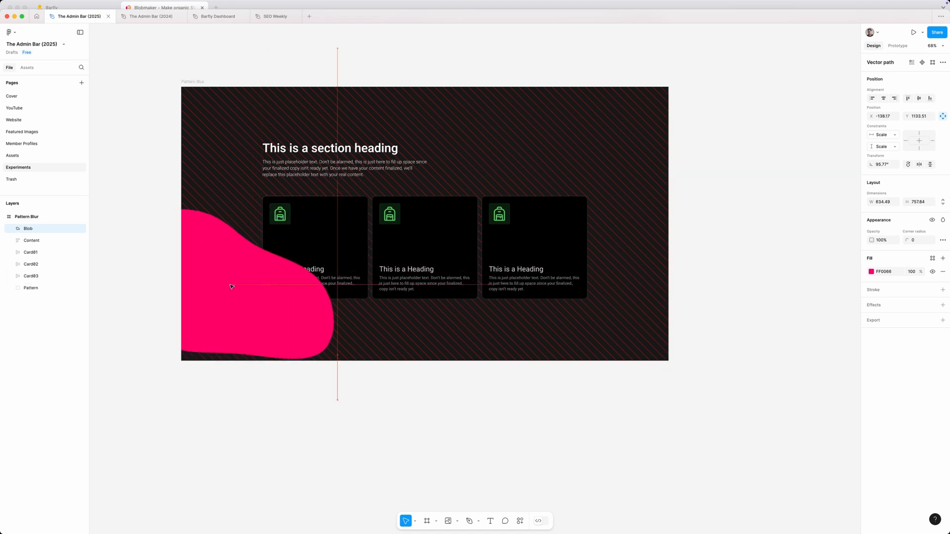
Move the pasted Blob layer to the section's lower left with a 50D05F green fill
left_click_drag(231, 287, 225, 307)
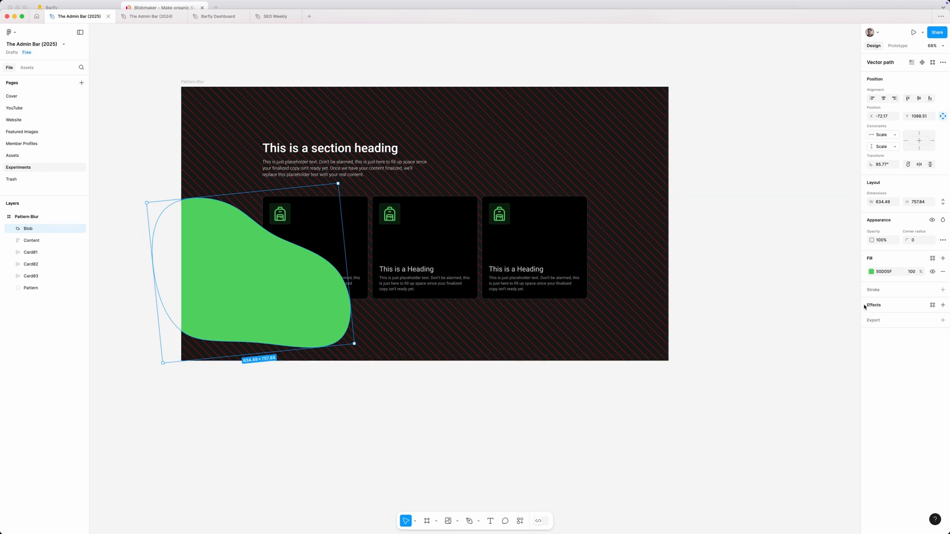
Add a Layer blur effect to the blob and raise its value through 60, 132, 172 into a diffuse glow
left_click(942, 305)
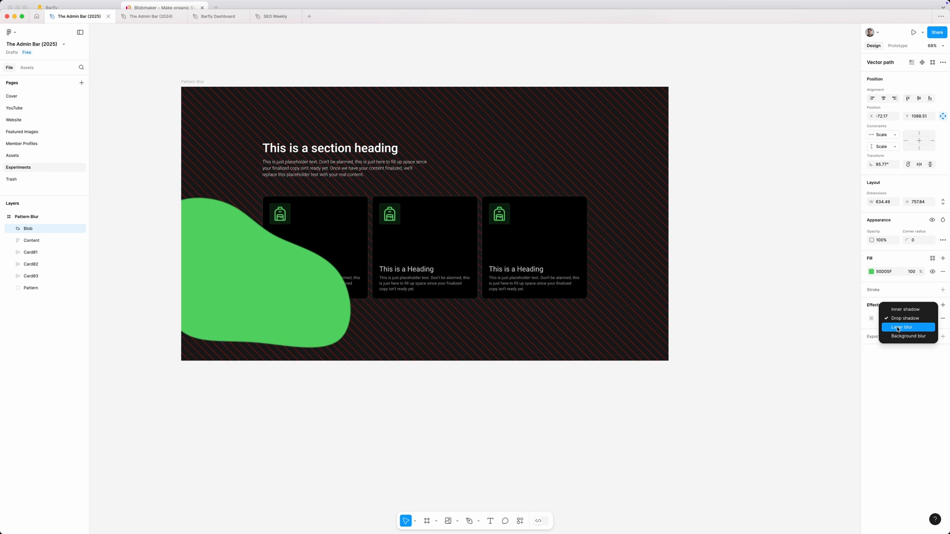
left_click(900, 326)
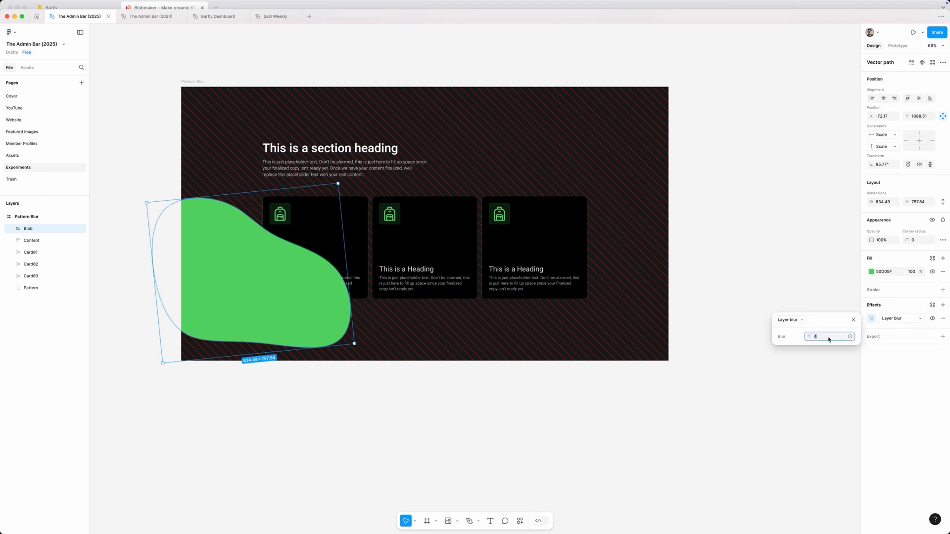
type("60")
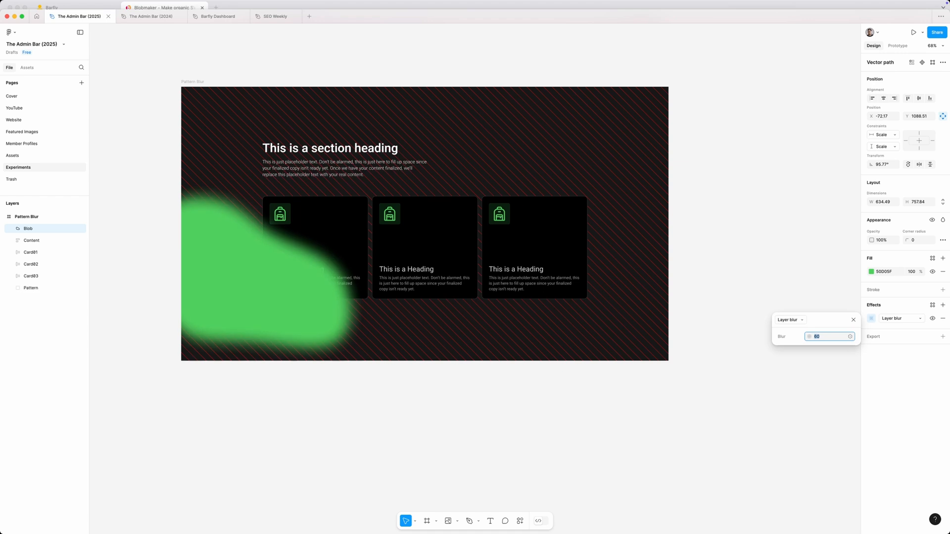
type("132")
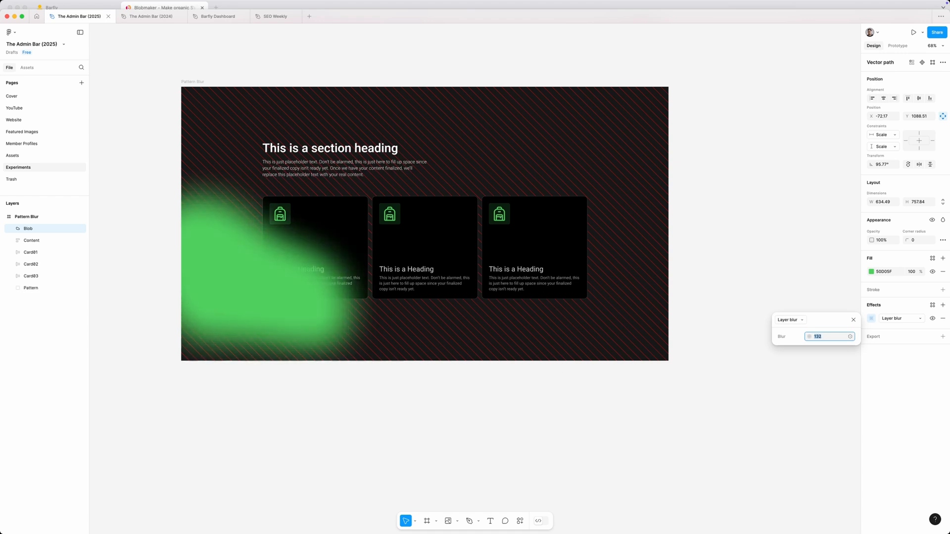
type("172")
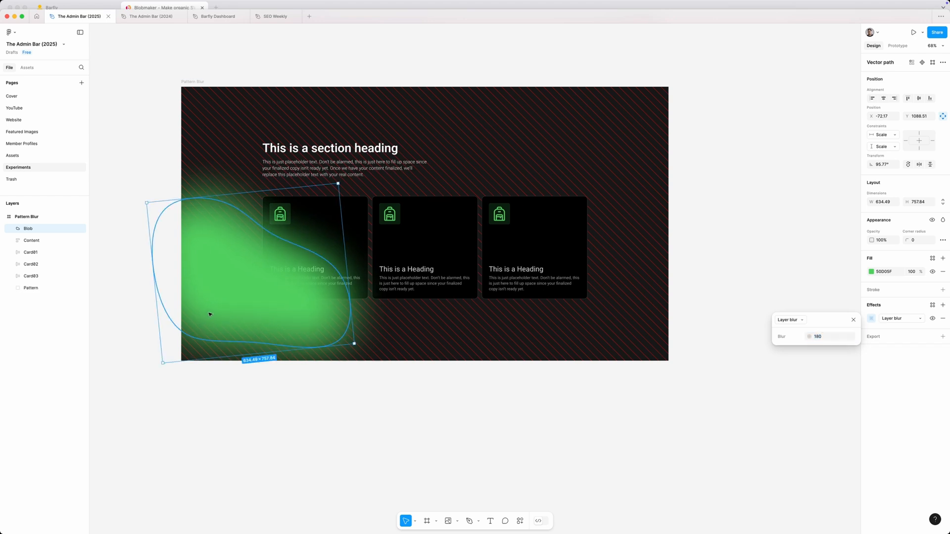
Close the blur settings and drag the Blob layer below Pattern to the bottom of the frame
left_click(319, 387)
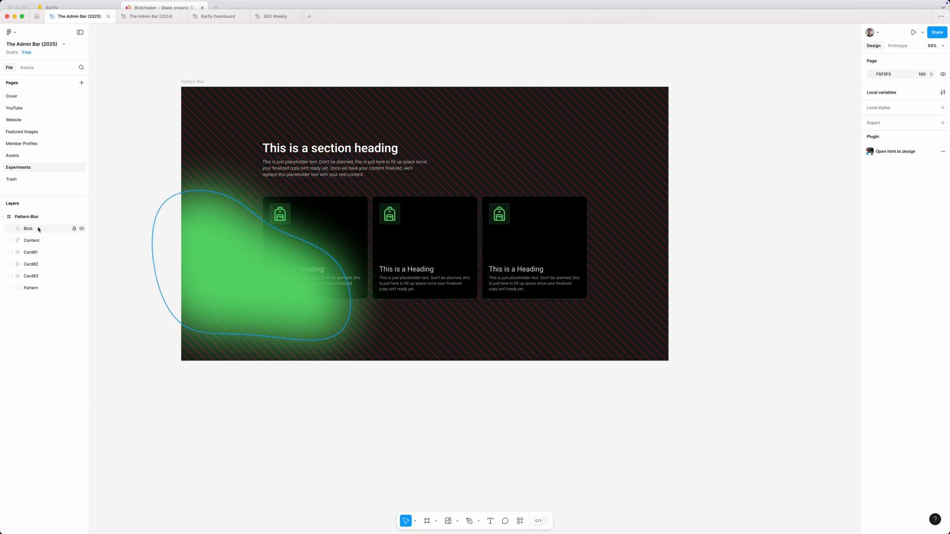
left_click(27, 228)
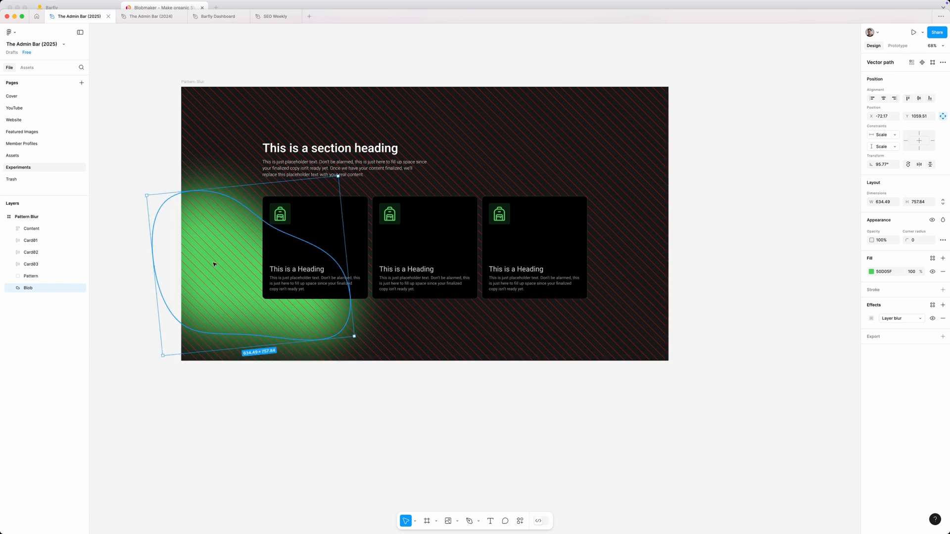
mouse_move(135, 267)
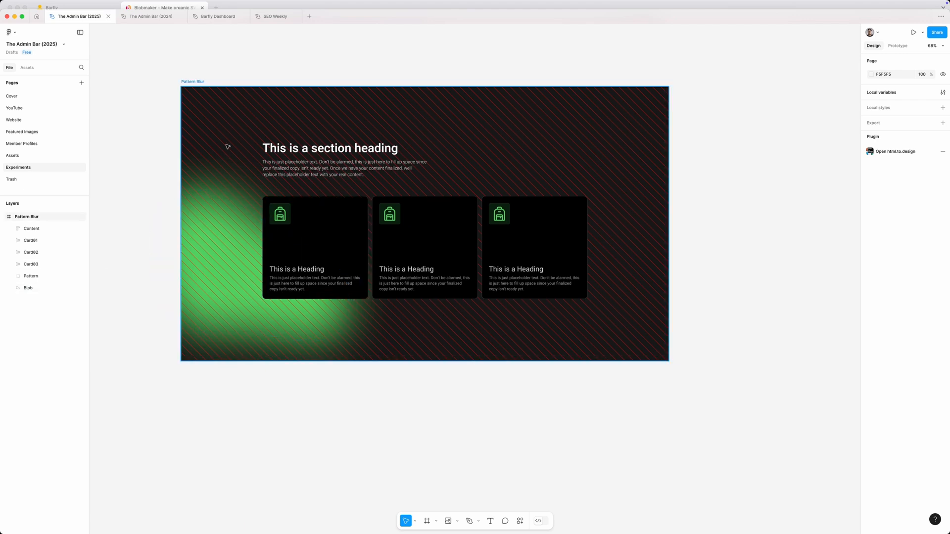
Change the Pattern group's stroke hex from FF0B0B to near-black 181818 and deselect
left_click(30, 276)
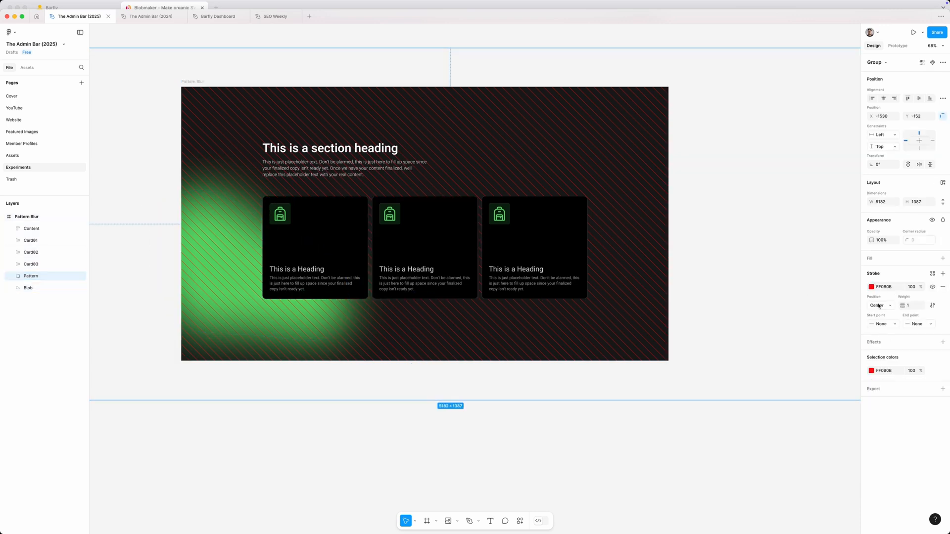
left_click(871, 287)
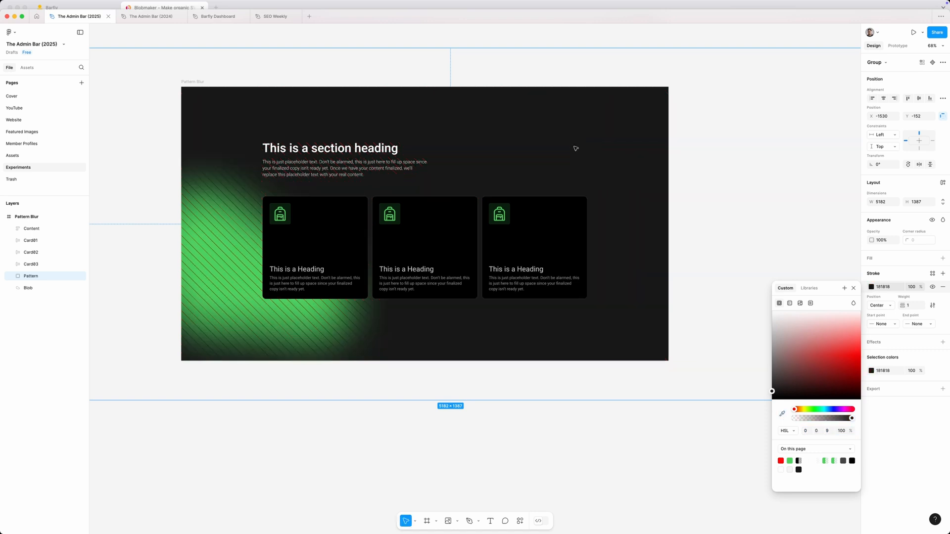
left_click(451, 432)
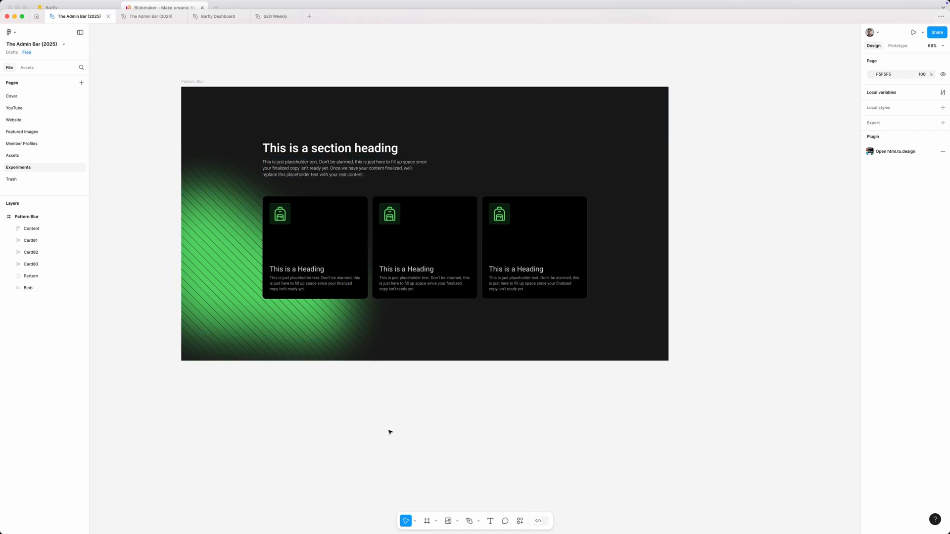
mouse_move(299, 398)
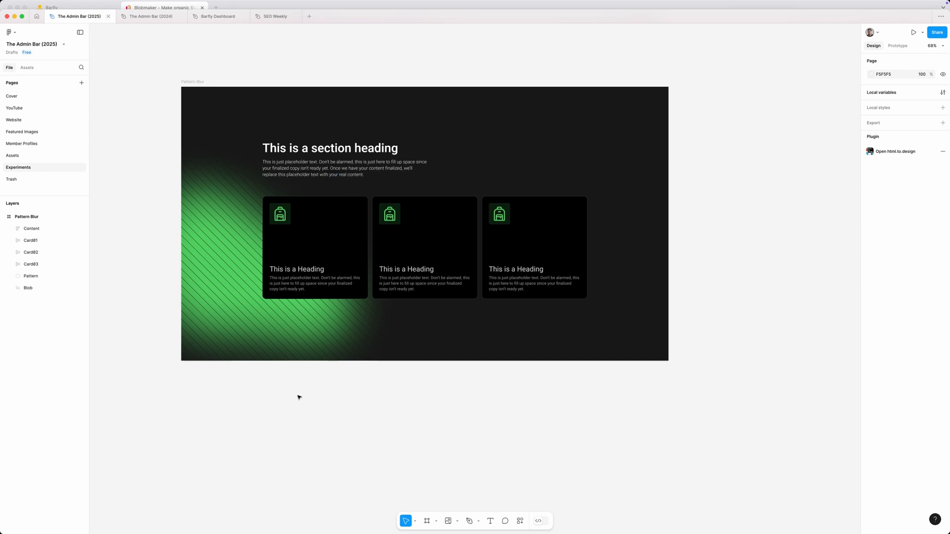
Lower the Blob's green fill opacity to 40% to dim the glow
left_click(28, 288)
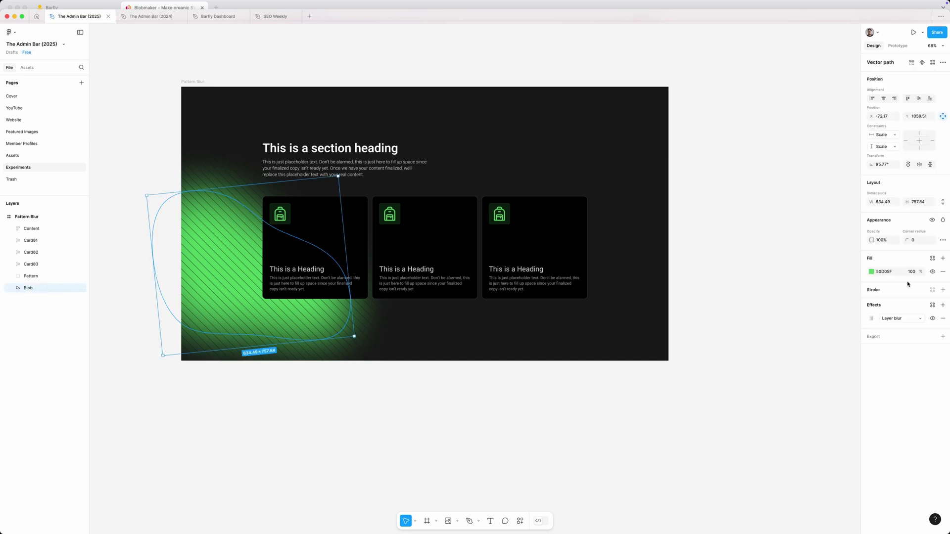
left_click(912, 271)
type("60")
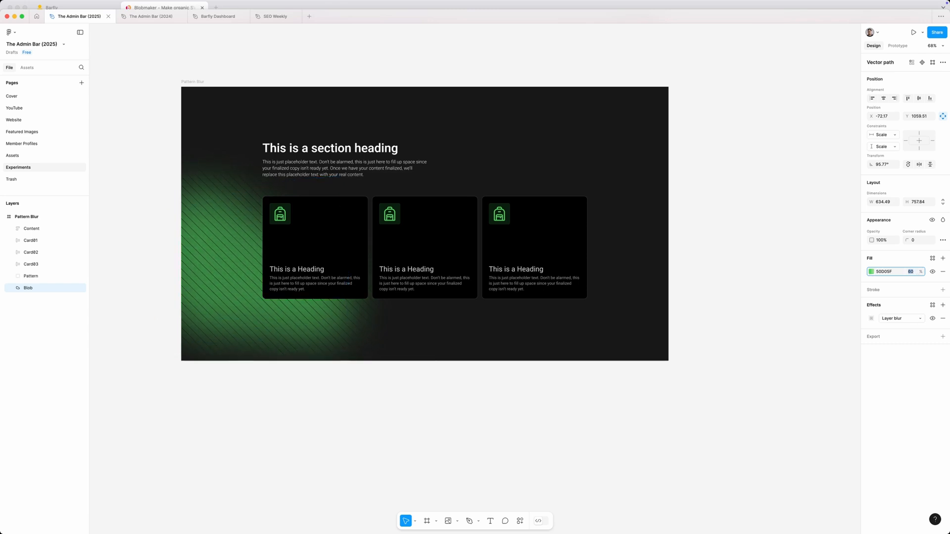
type("40")
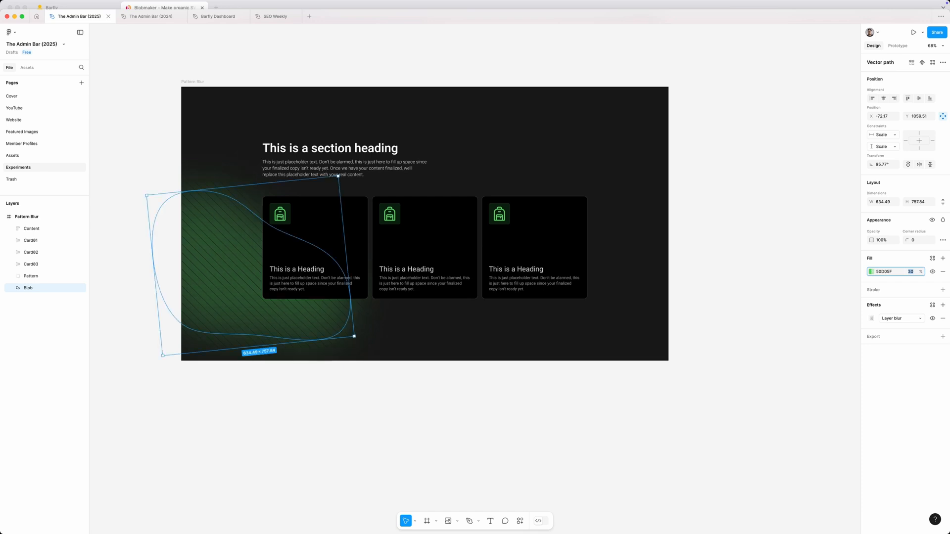
mouse_move(500, 461)
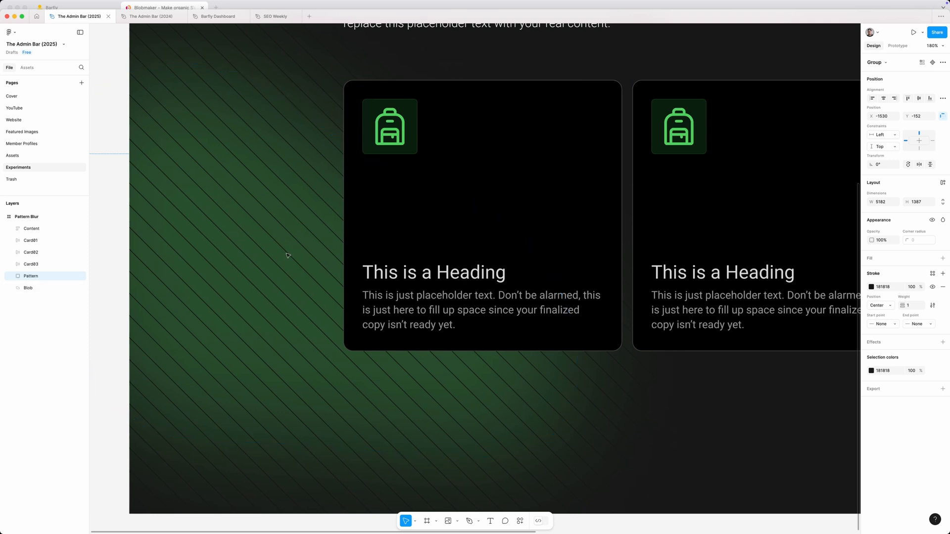
mouse_move(324, 67)
type("90")
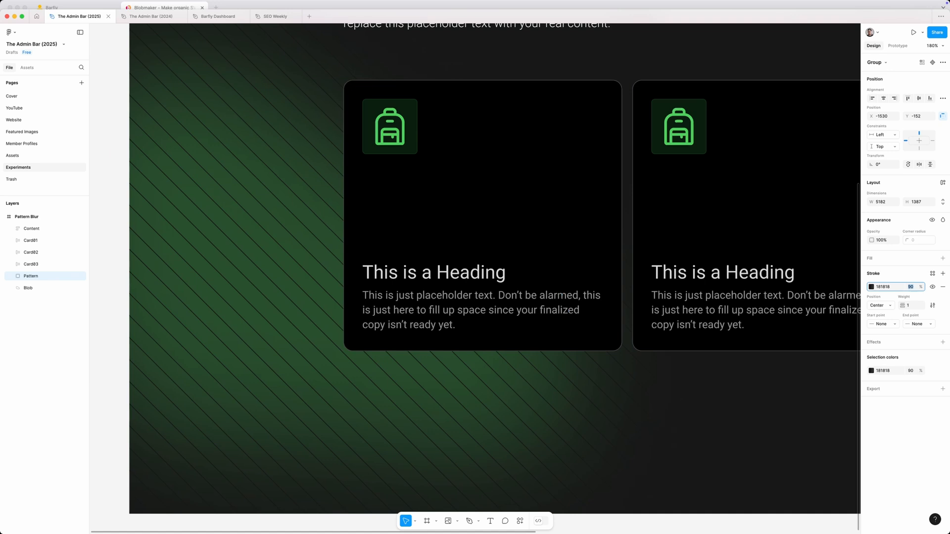
Set the Pattern stroke opacity to 40%, compare against 100%, keep 40% and deselect
type("40")
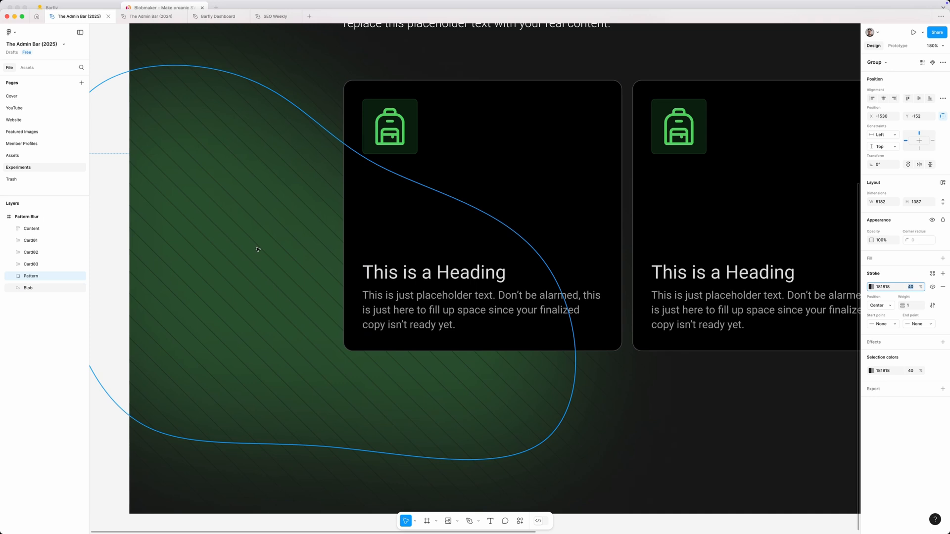
mouse_move(289, 266)
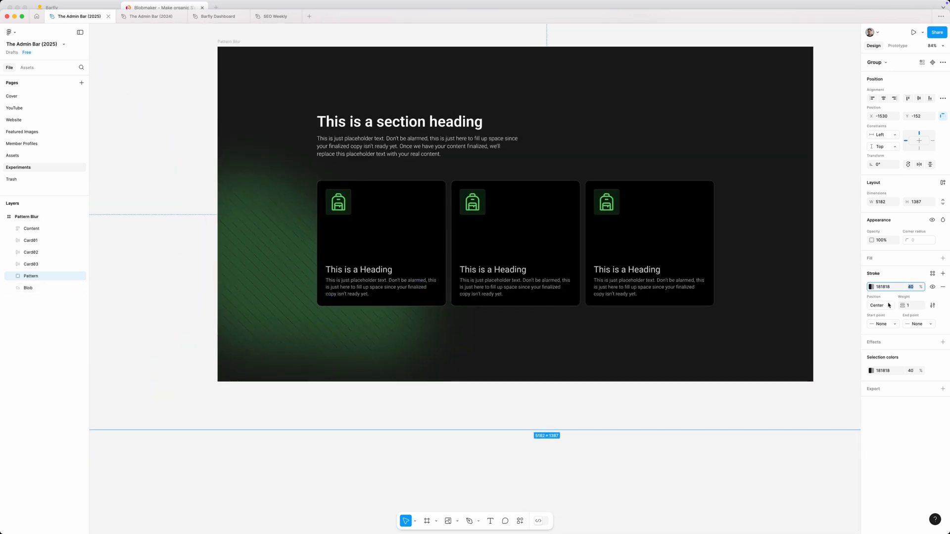
type("100")
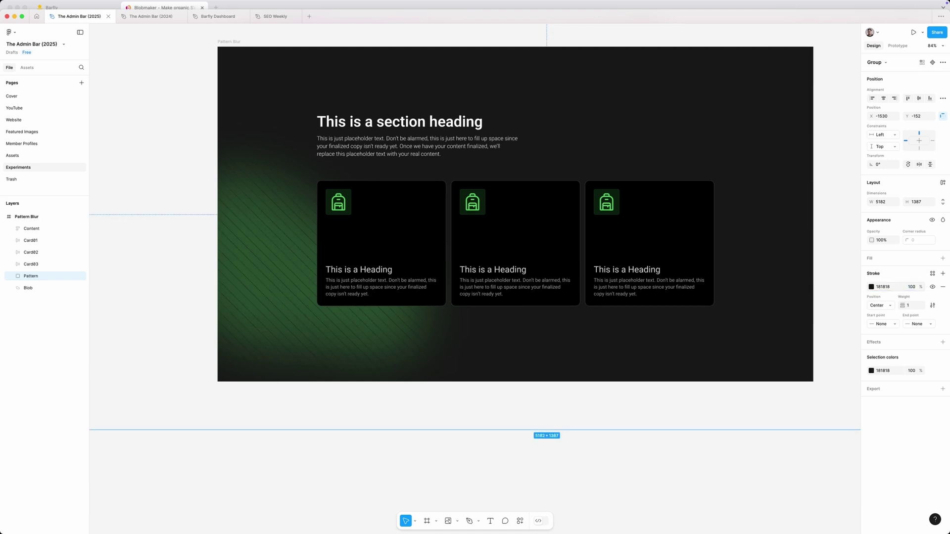
left_click(911, 287)
type("40")
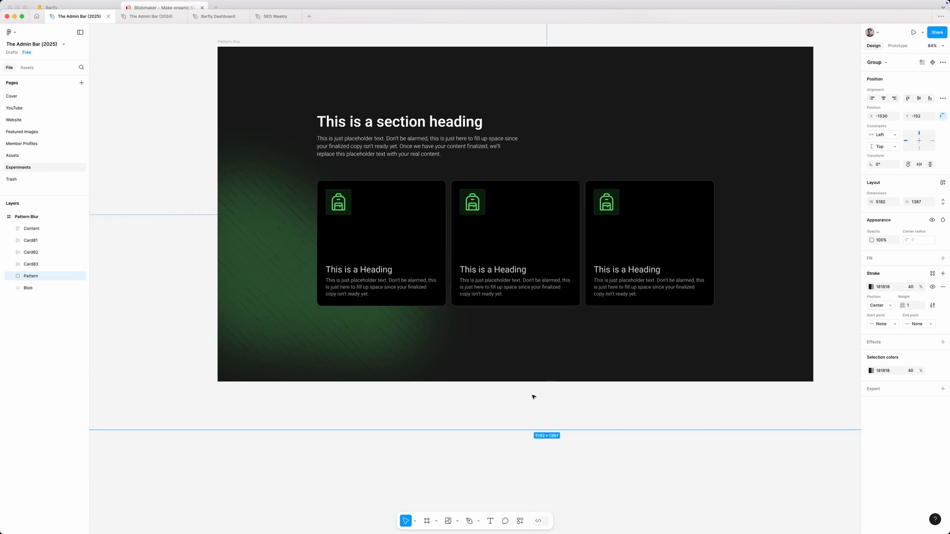
left_click(426, 381)
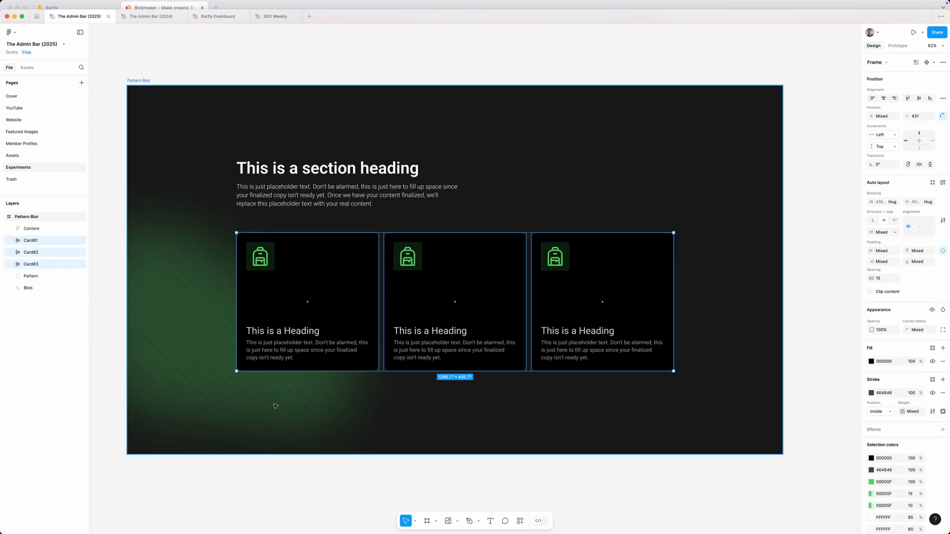
Lower the three cards' black 000000 fill opacity so the striped glow shows through
left_click(911, 363)
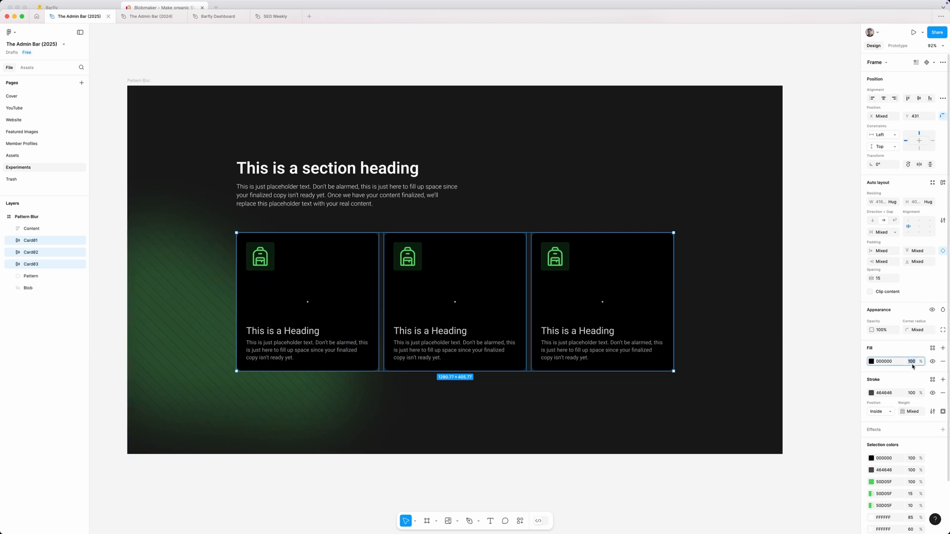
mouse_move(914, 368)
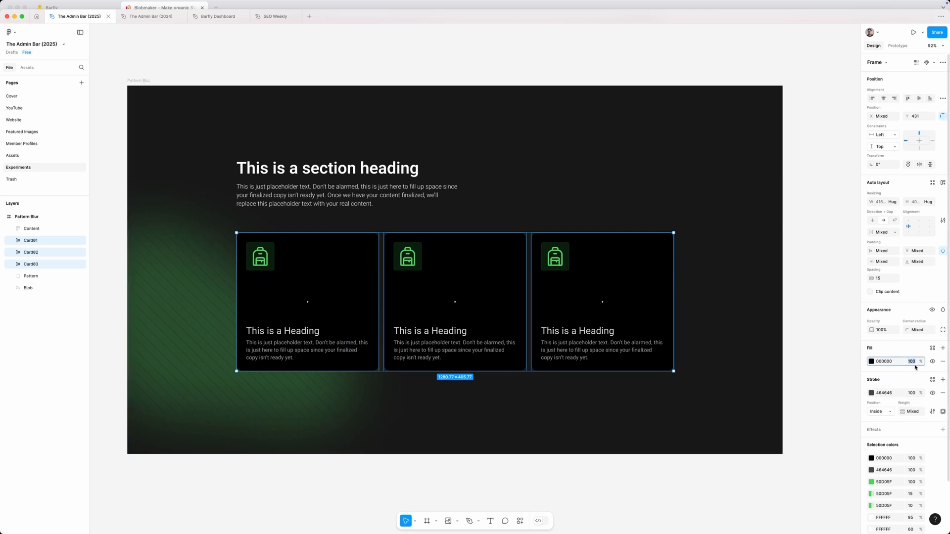
type("70")
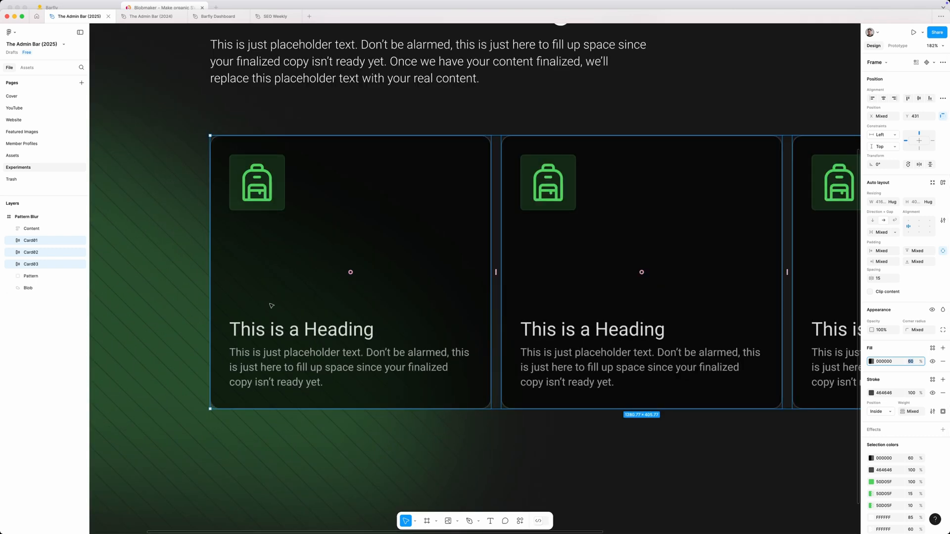
scroll("down", 3)
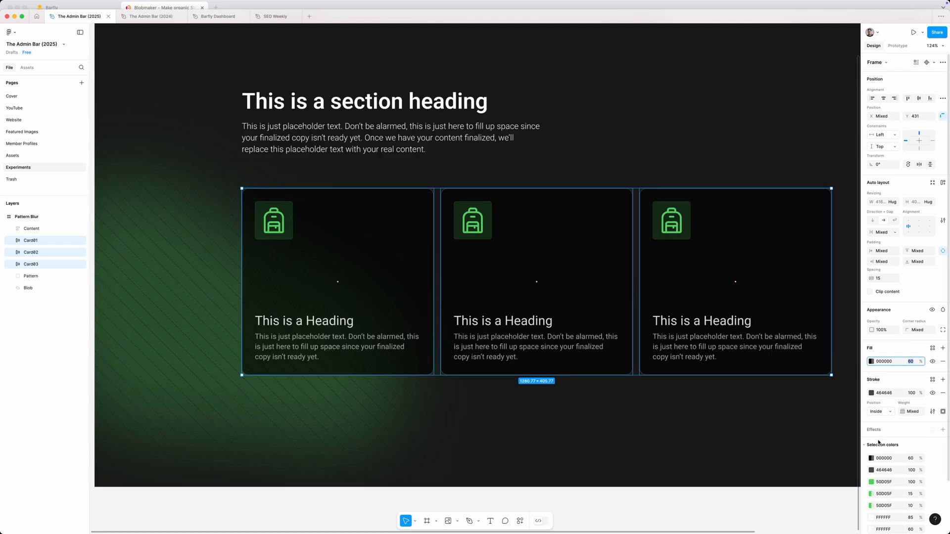
Add a Background blur effect to the three cards and adjust its blur amount
left_click(942, 429)
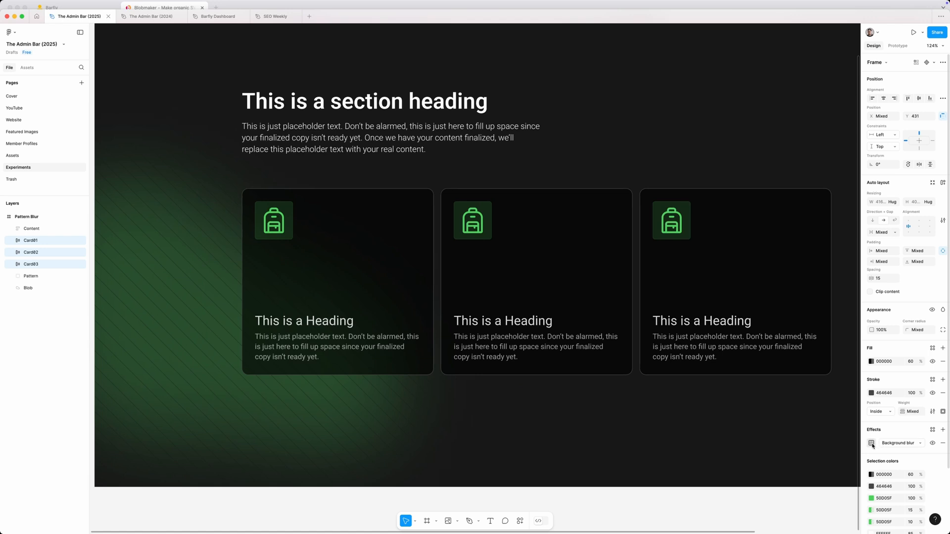
left_click(870, 443)
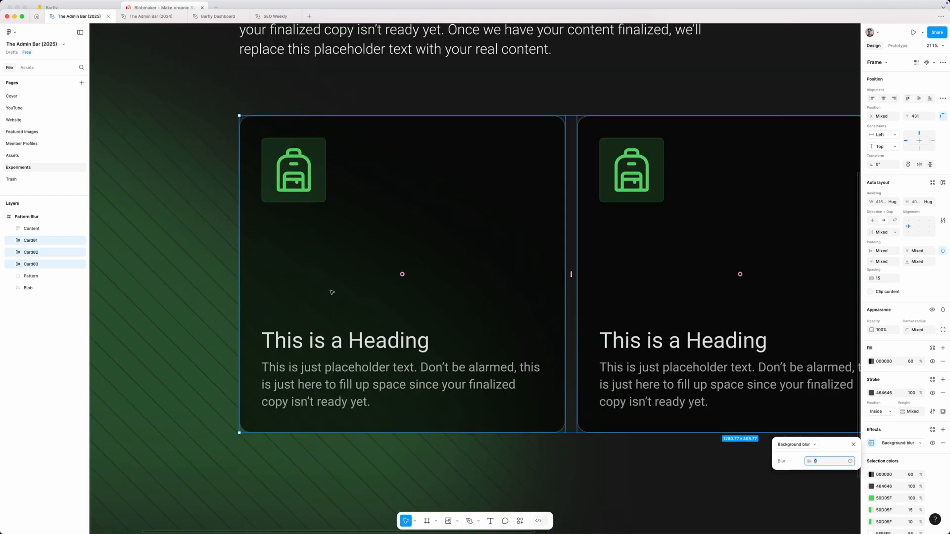
mouse_move(332, 334)
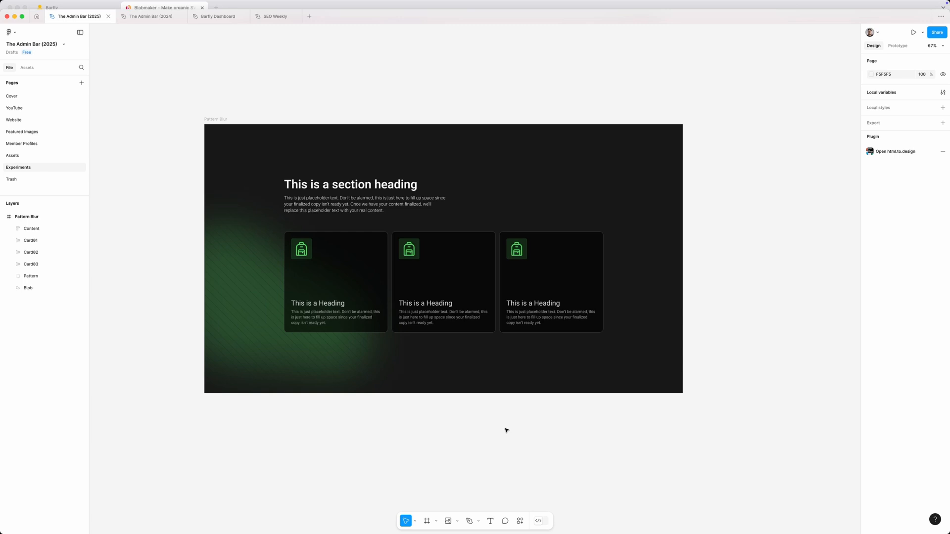
Deselect the cards to reveal the finished frosted-glass cards over the striped green glow
left_click(337, 280)
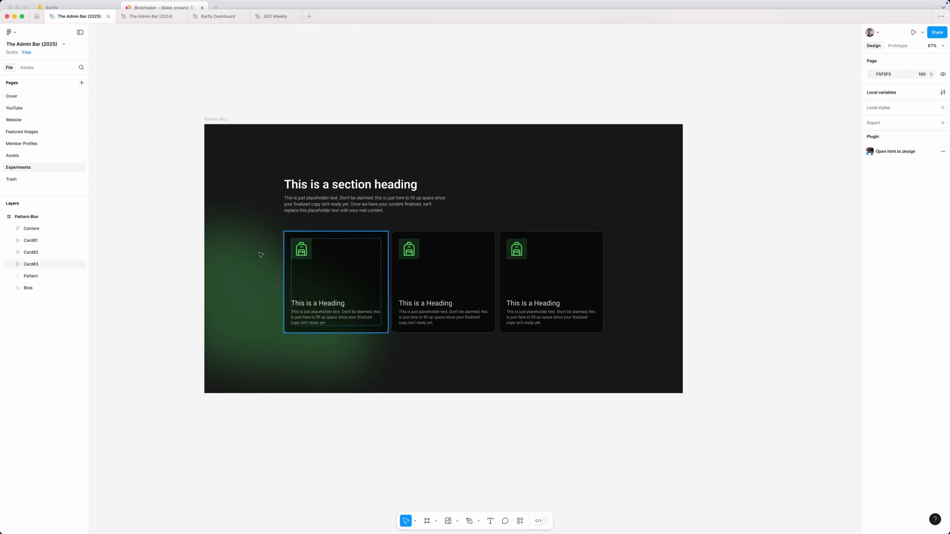